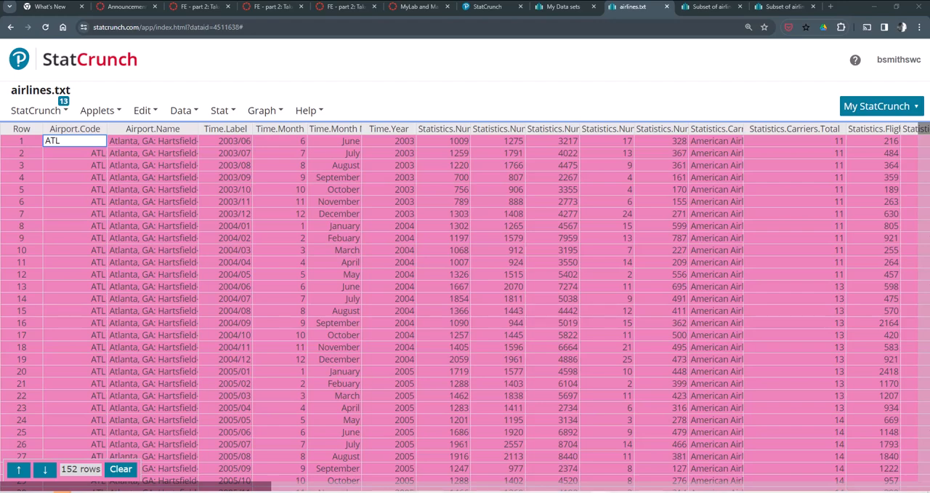
# - Start a column subset of the airlines table from Data > Arrange > Subset
pyautogui.scroll(-3)
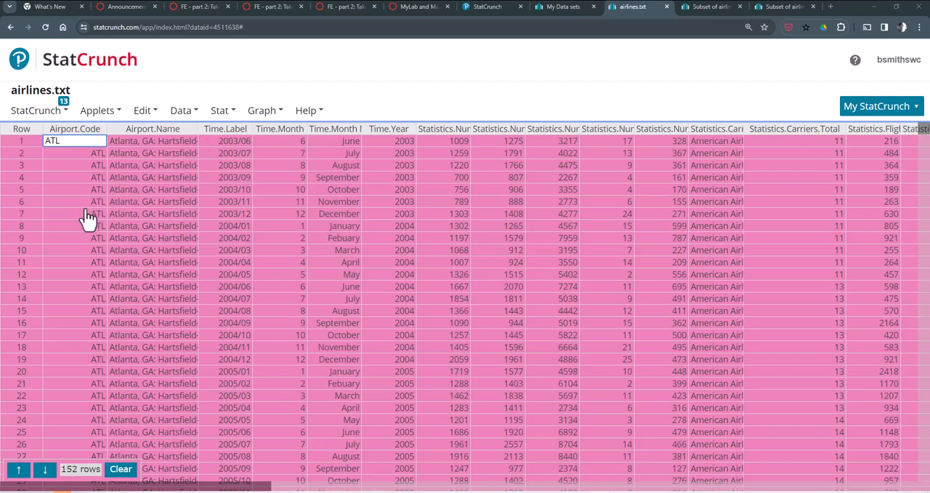
pyautogui.moveTo(134, 192)
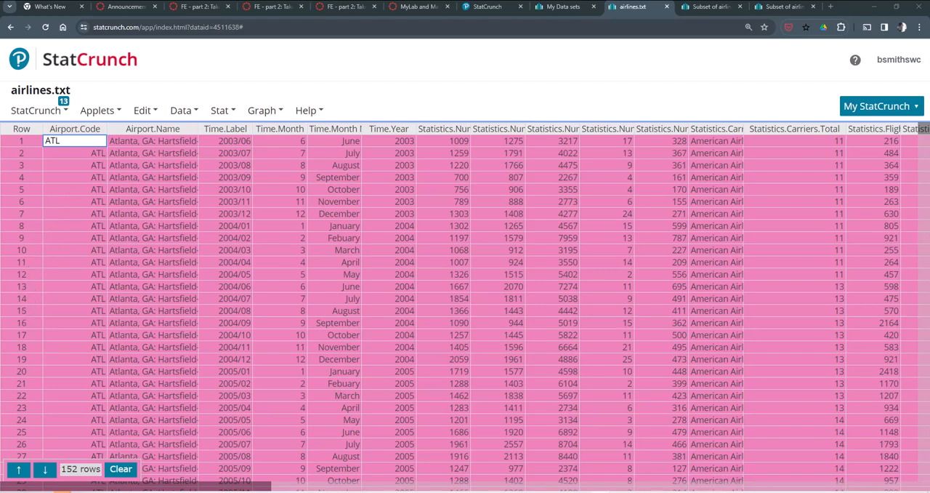
pyautogui.moveTo(152, 198)
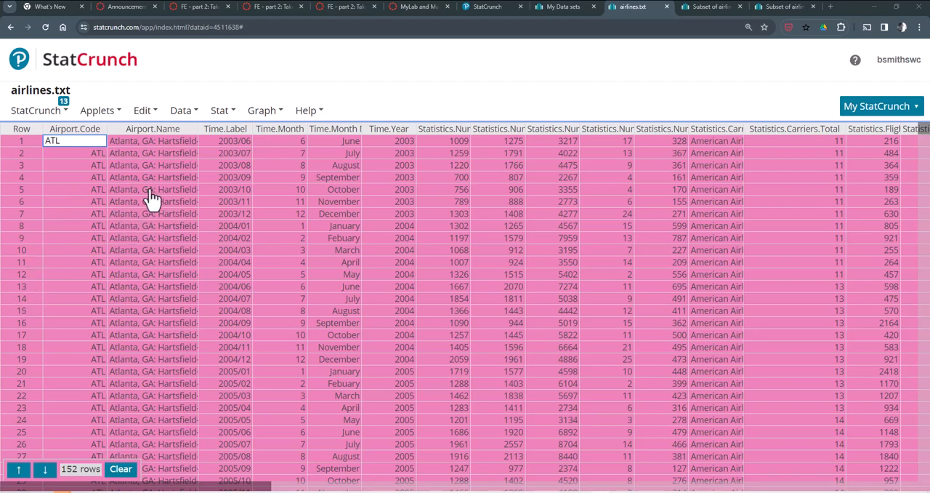
pyautogui.moveTo(75, 162)
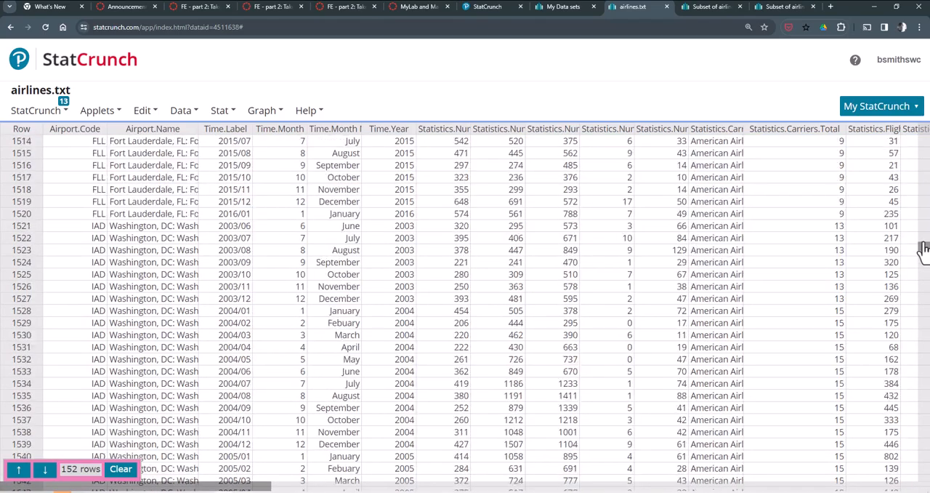
pyautogui.scroll(3)
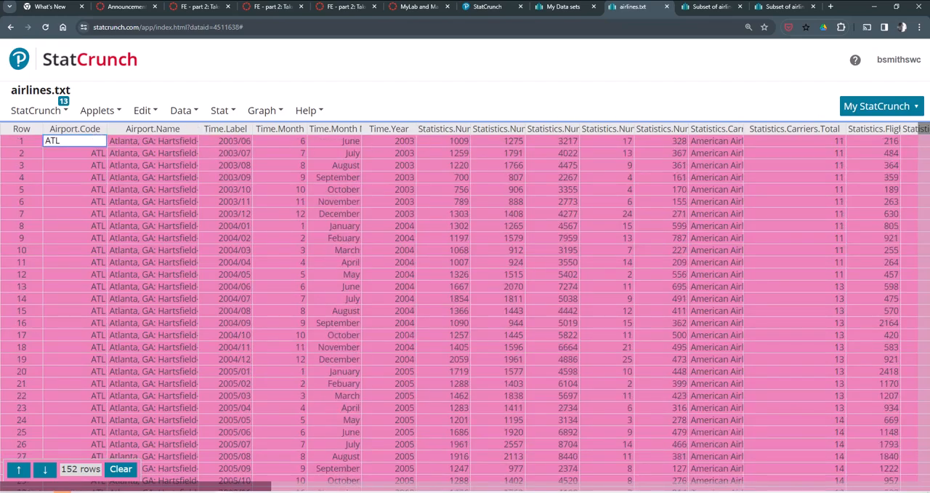
pyautogui.moveTo(231, 115)
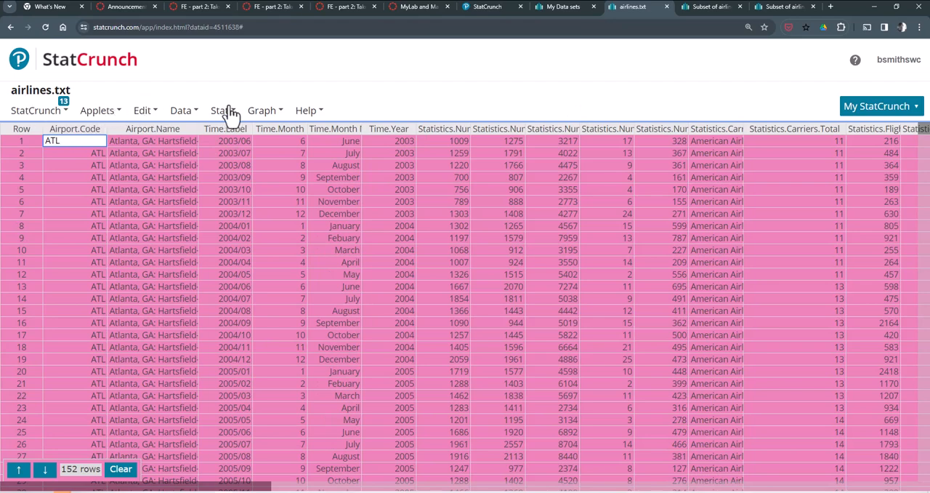
pyautogui.click(180, 110)
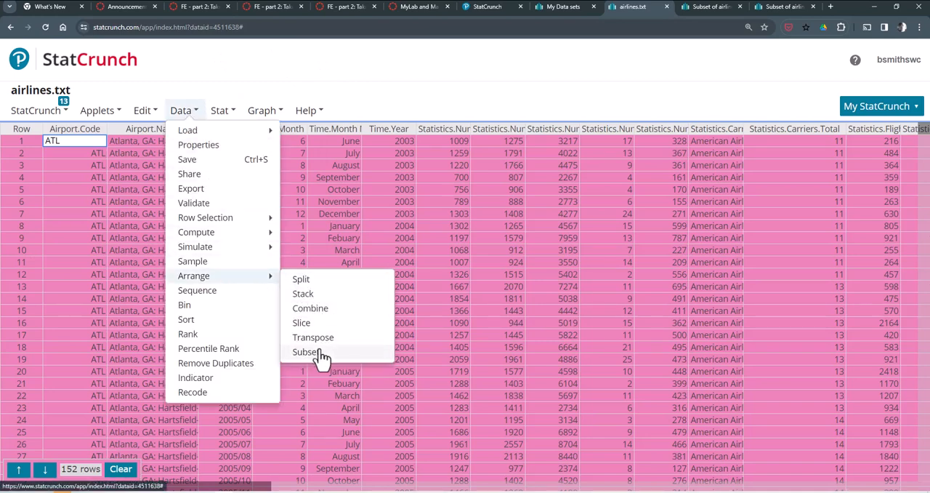
pyautogui.click(305, 352)
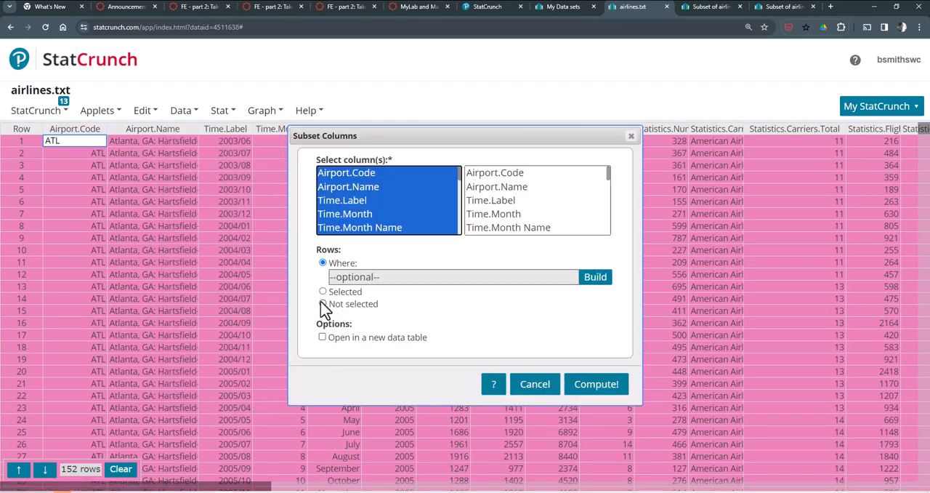
# - Keep only selected rows with Airport.Code and flights cancelled, delayed, total, sent to a new table
pyautogui.click(323, 290)
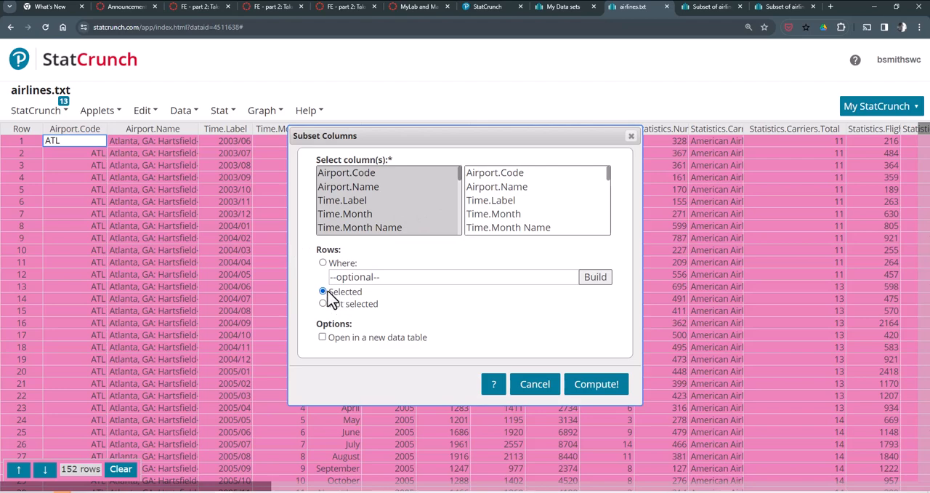
pyautogui.moveTo(389, 214)
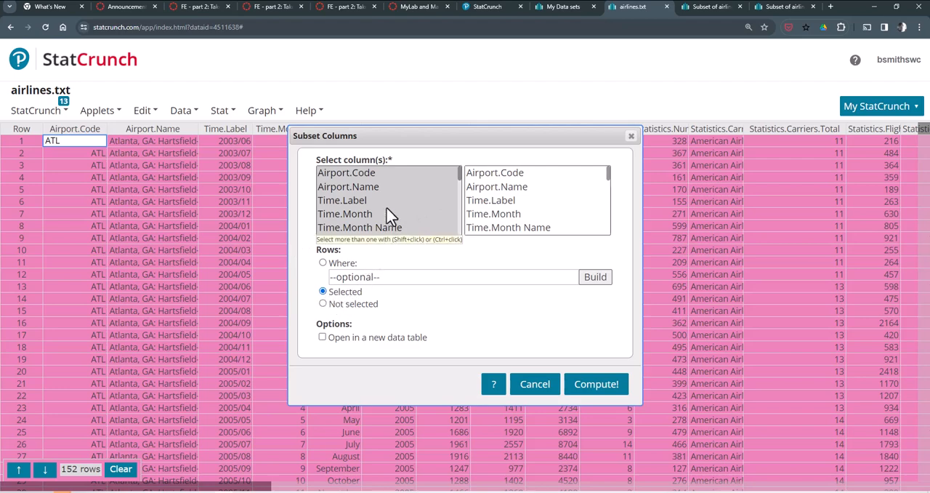
pyautogui.moveTo(375, 188)
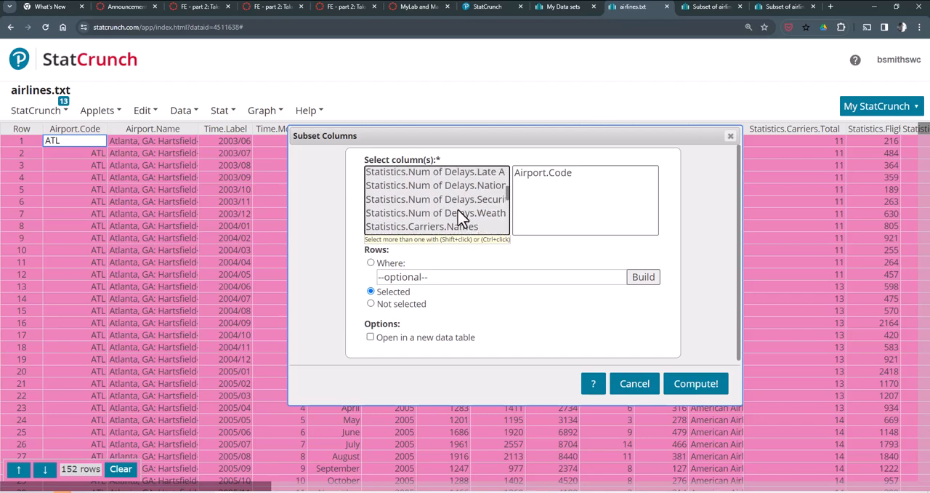
pyautogui.scroll(-3)
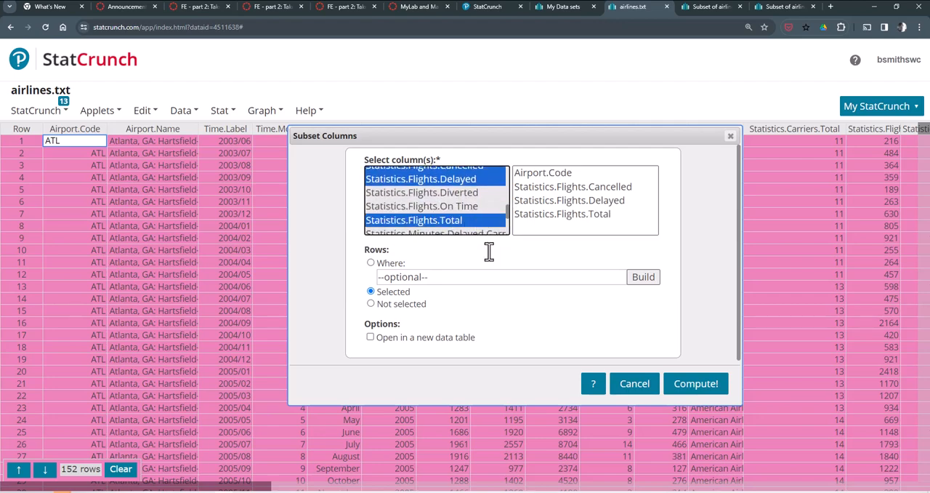
pyautogui.click(371, 337)
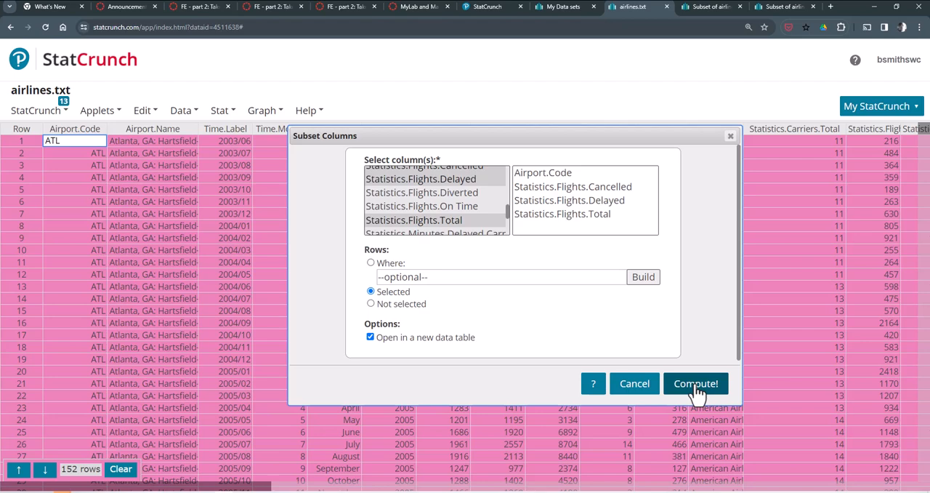
# - Compute the subset, confirm 152 ATL rows, and widen columns to show full headers
pyautogui.click(695, 384)
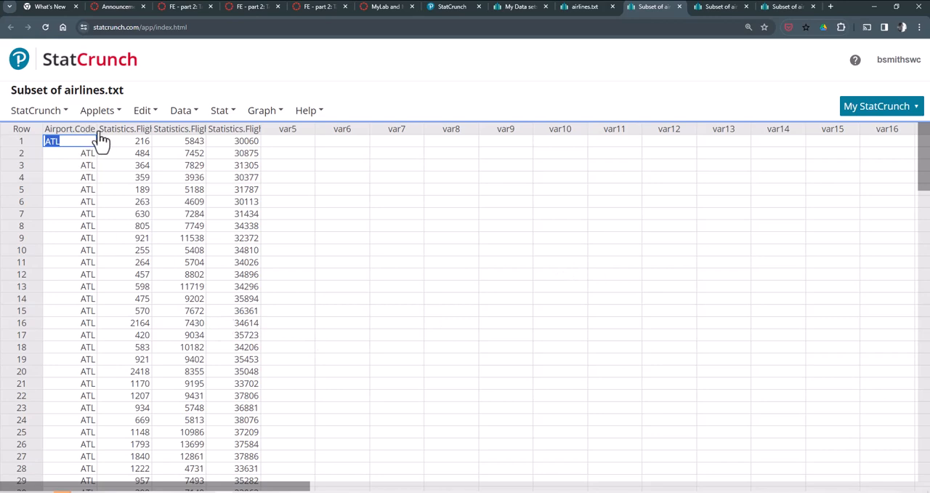
pyautogui.scroll(-3)
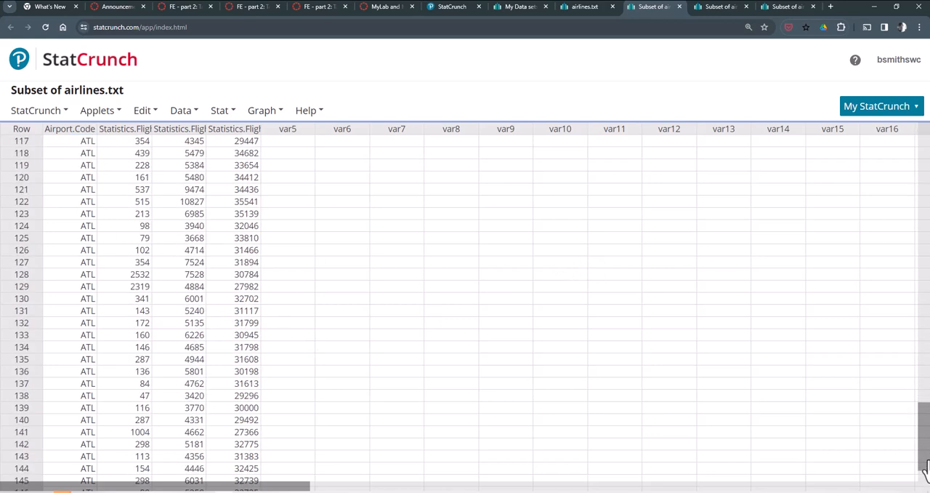
pyautogui.scroll(-3)
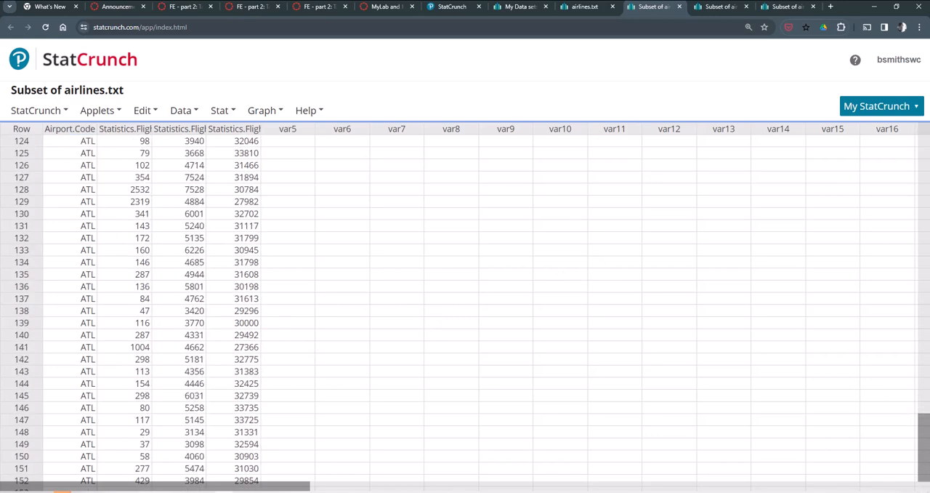
pyautogui.click(70, 139)
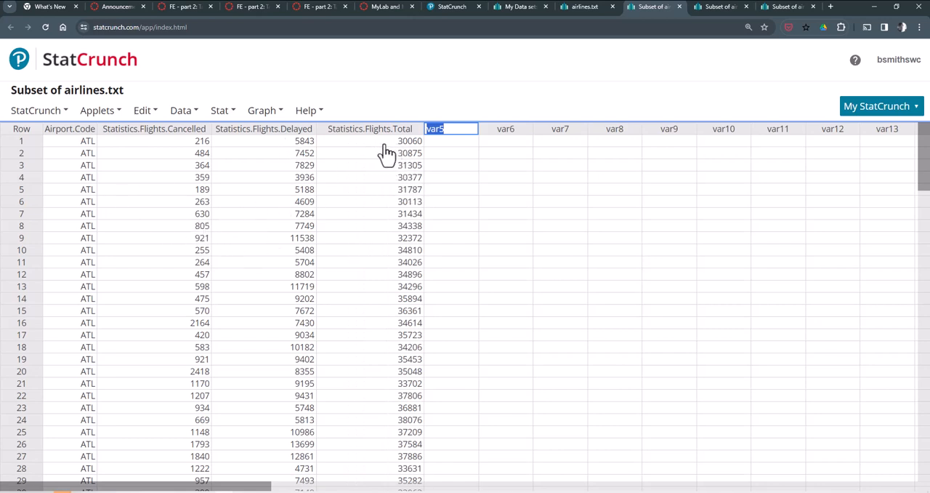
pyautogui.click(373, 153)
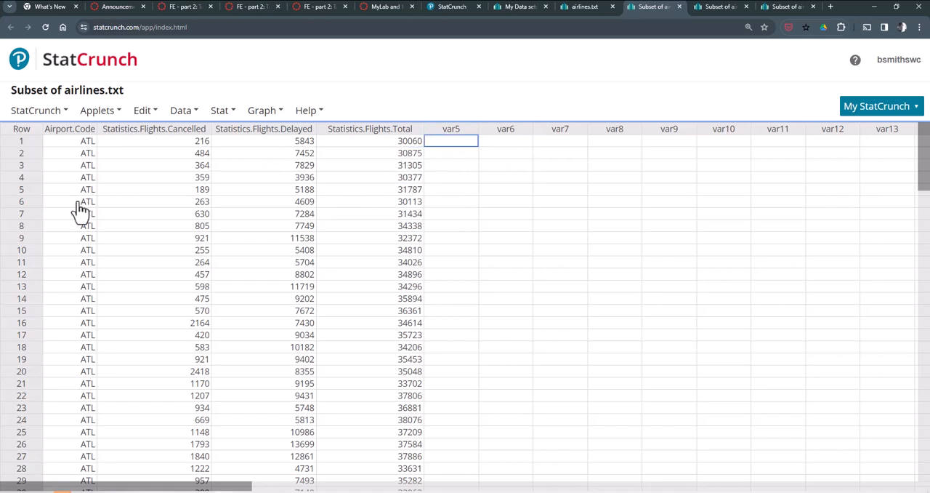
pyautogui.moveTo(306, 177)
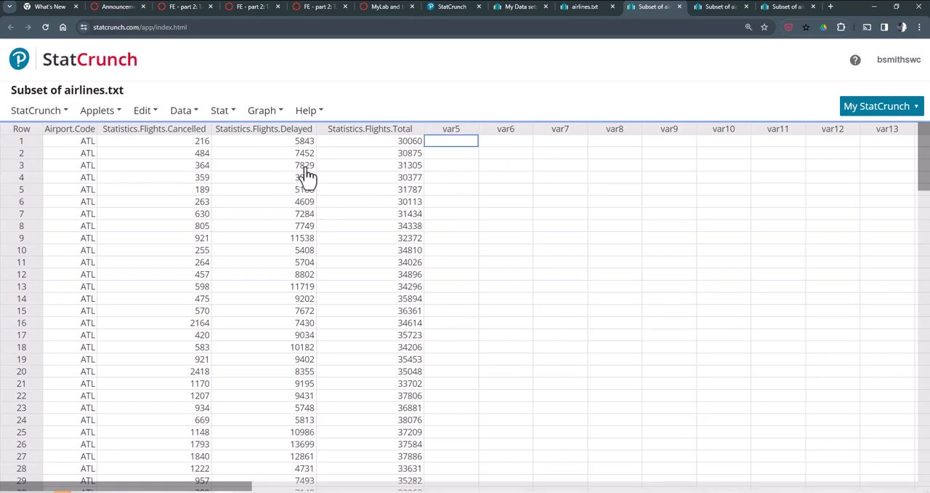
pyautogui.moveTo(306, 178)
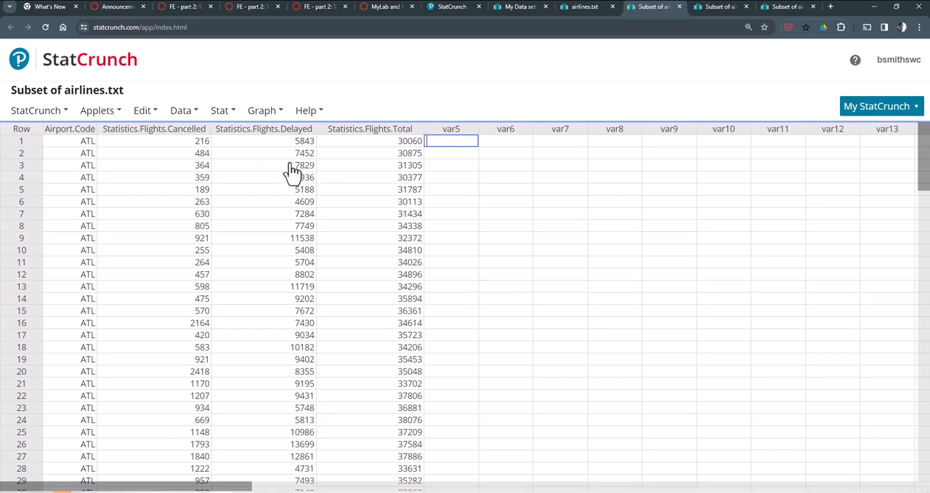
pyautogui.moveTo(293, 152)
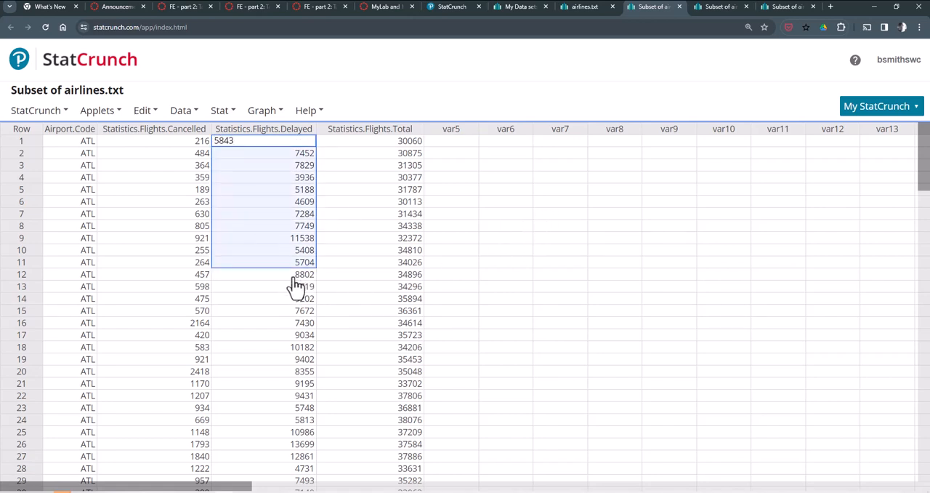
pyautogui.moveTo(282, 282)
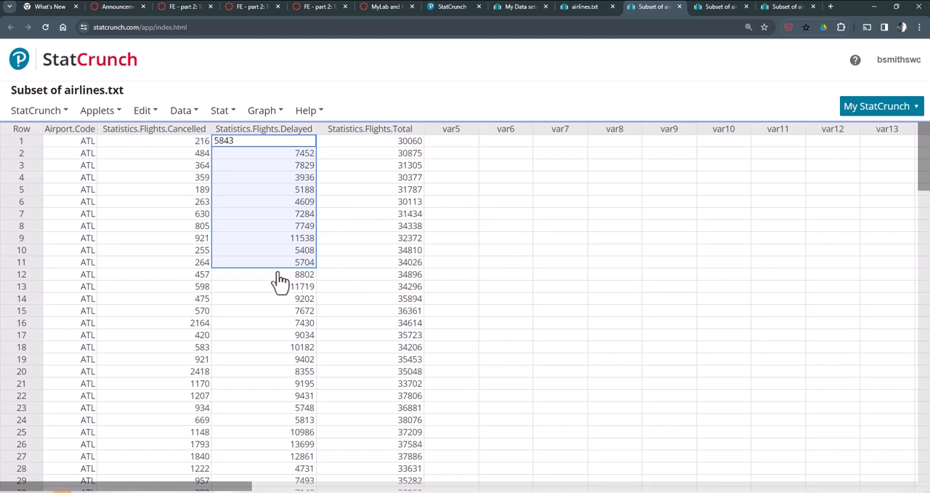
pyautogui.moveTo(367, 153)
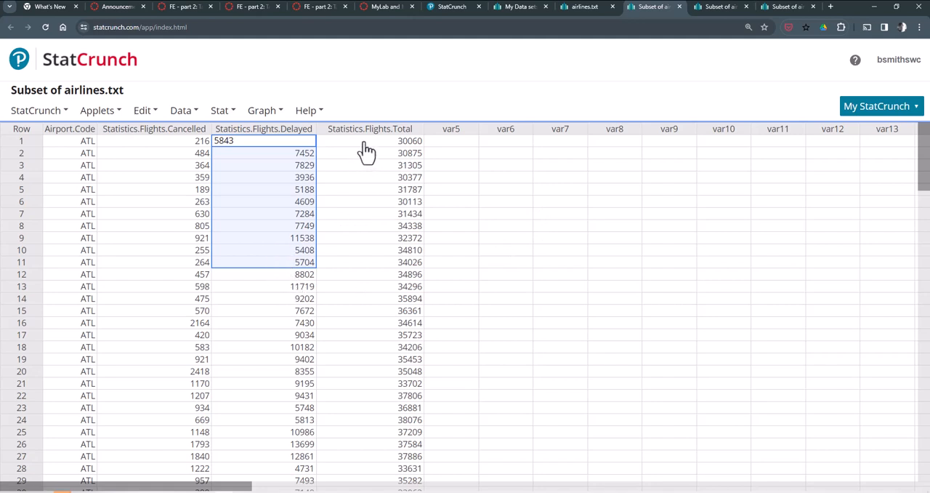
pyautogui.click(369, 139)
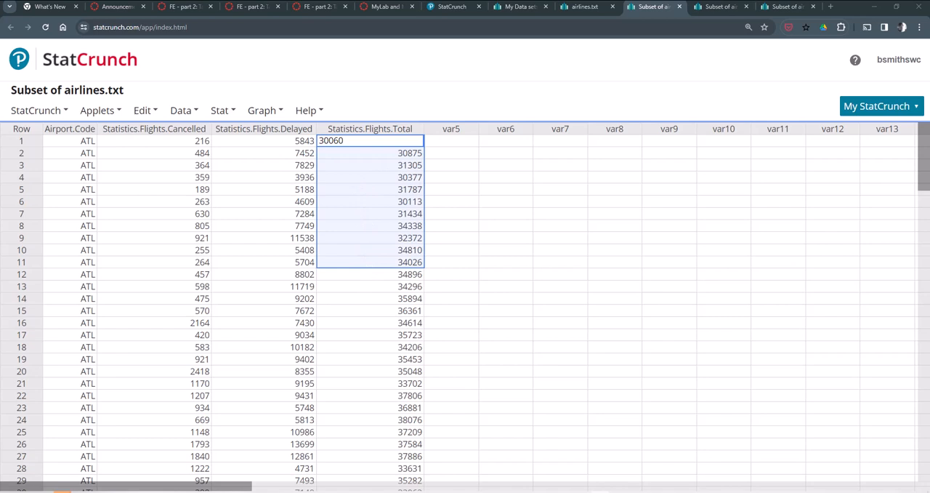
pyautogui.moveTo(291, 150)
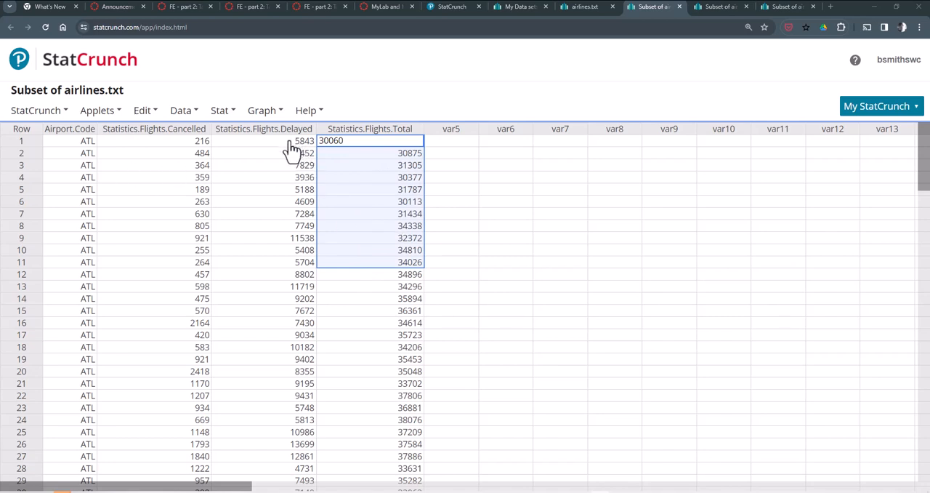
pyautogui.click(265, 139)
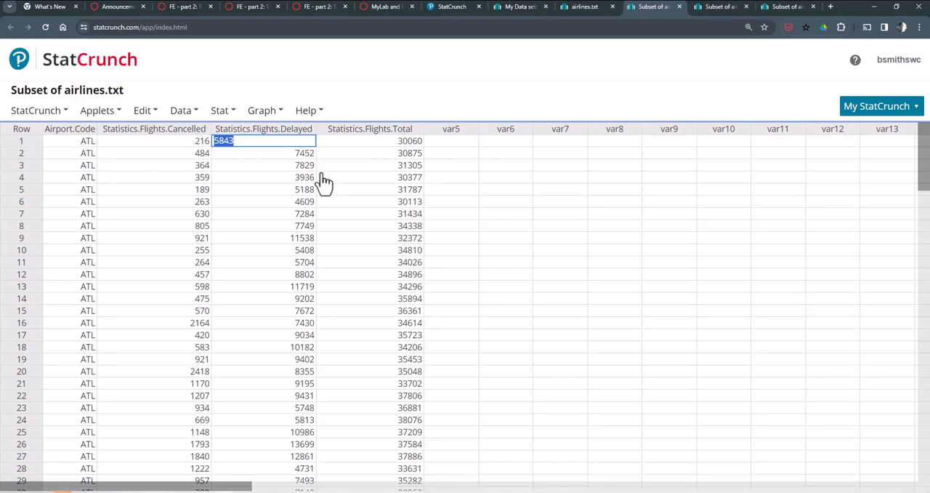
pyautogui.moveTo(473, 205)
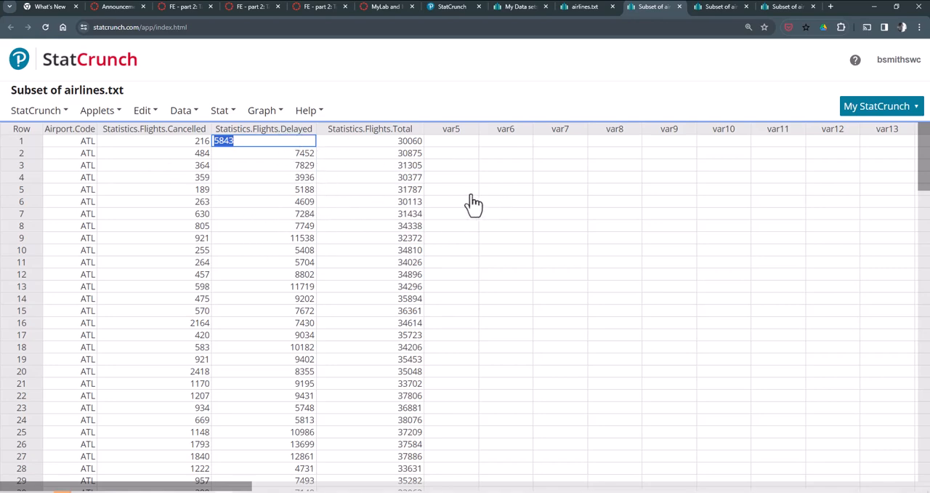